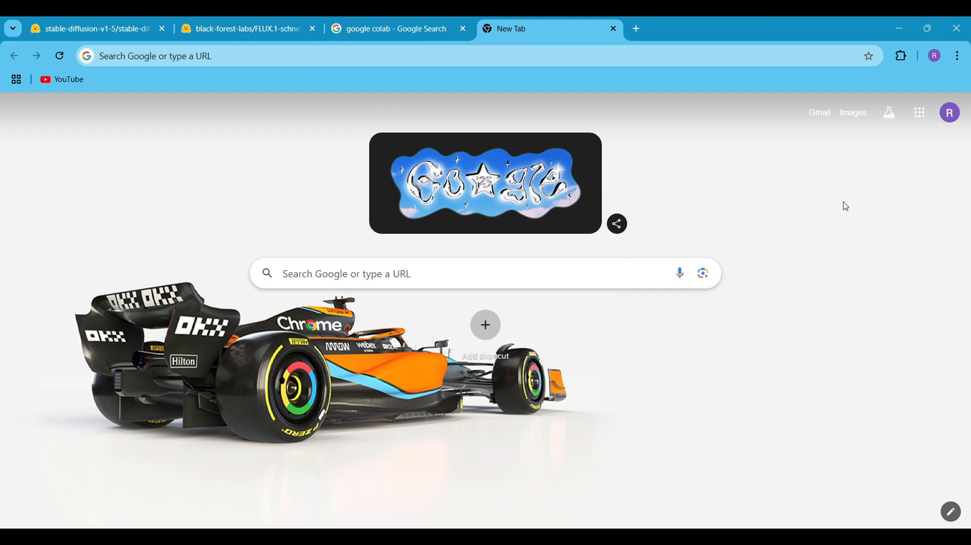
Switch to the 'google colab' search results tab and reach Google Colab
click(398, 28)
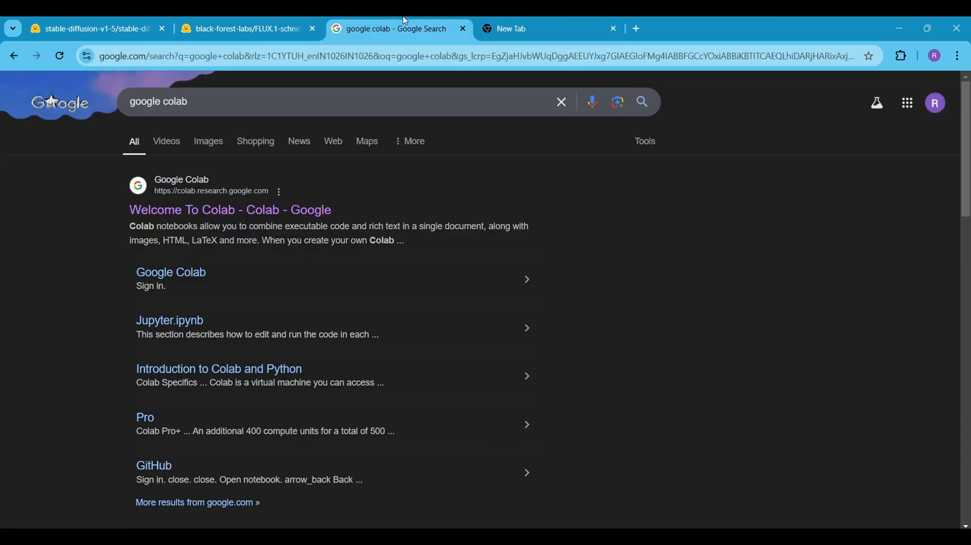
mouse_move(172, 210)
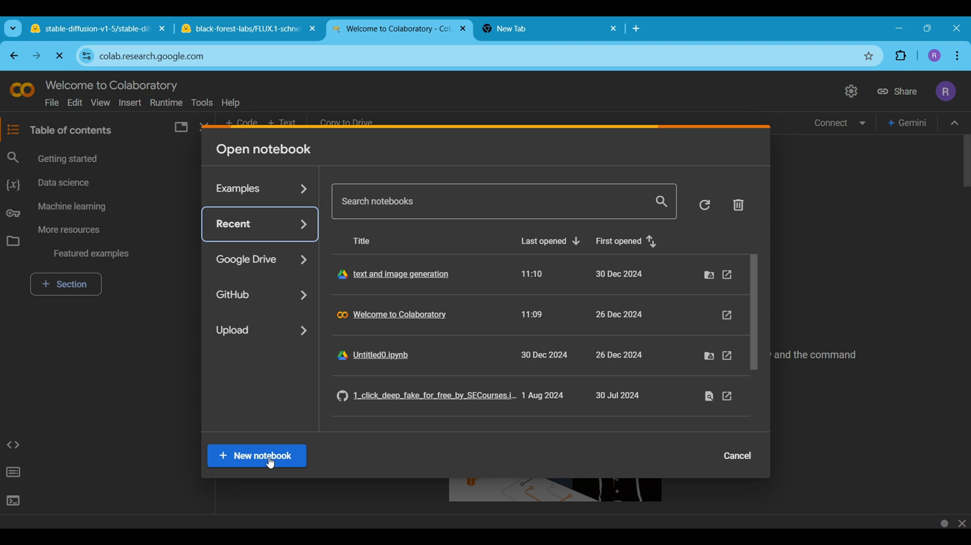
Create a new notebook, rename it 'image generation' and star it
click(256, 455)
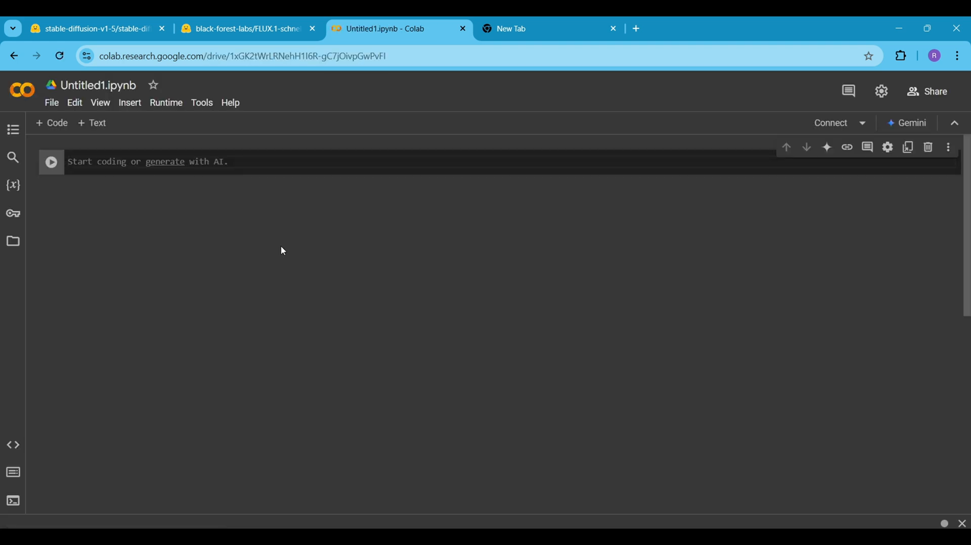
mouse_move(511, 329)
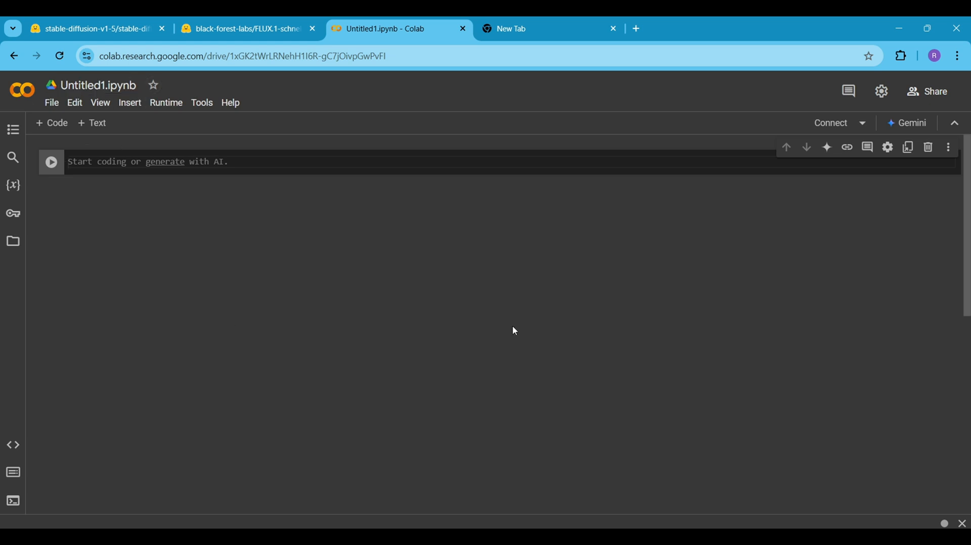
text(image generation)
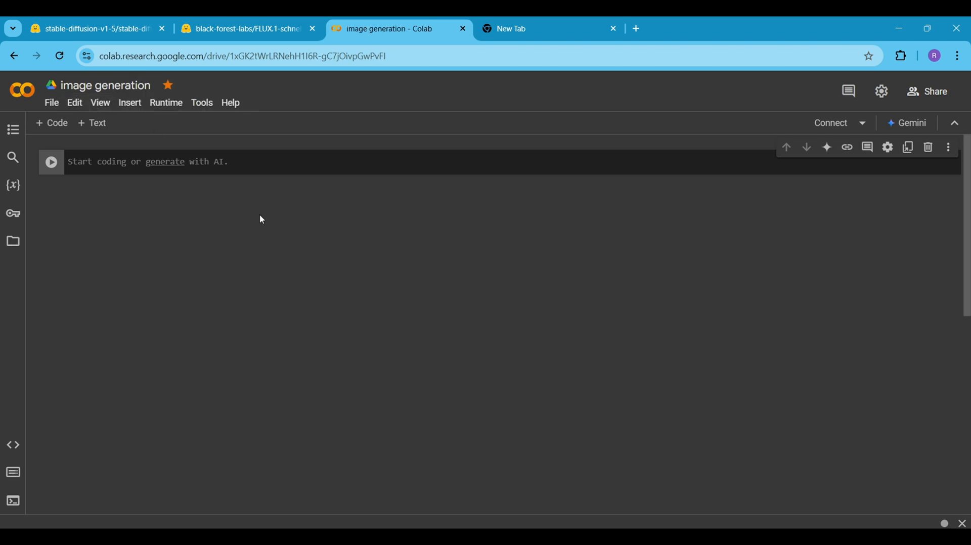
click(105, 85)
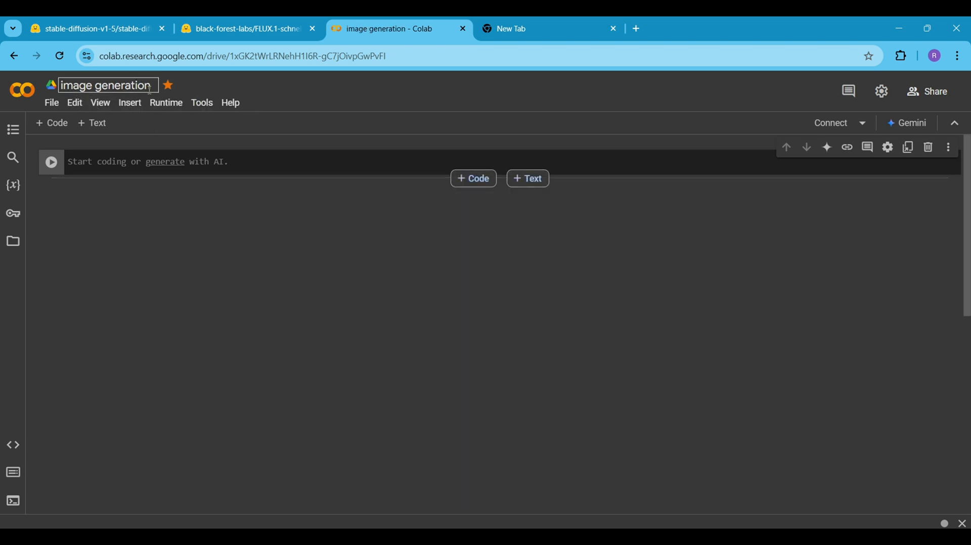
Change the runtime type to T4 GPU, save it, and connect to the GPU runtime
click(166, 102)
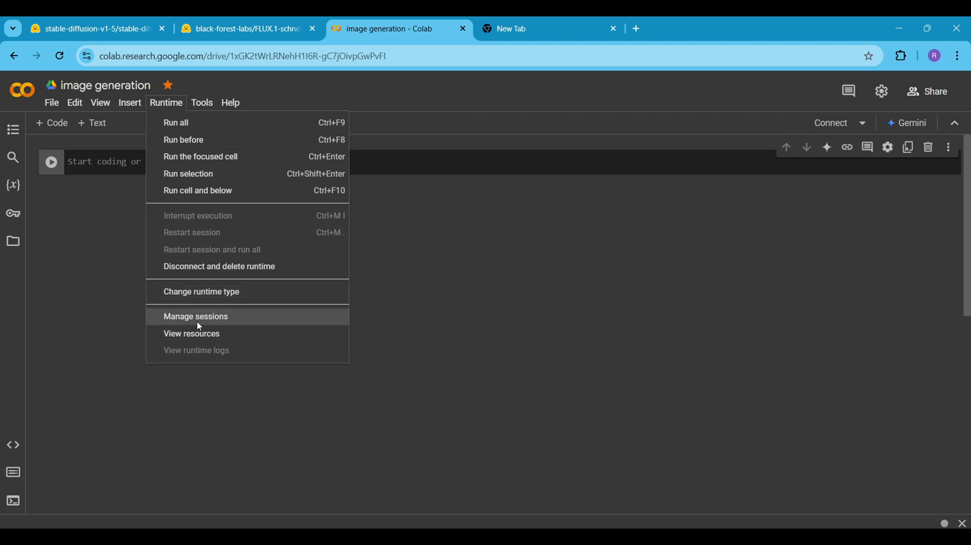
click(201, 291)
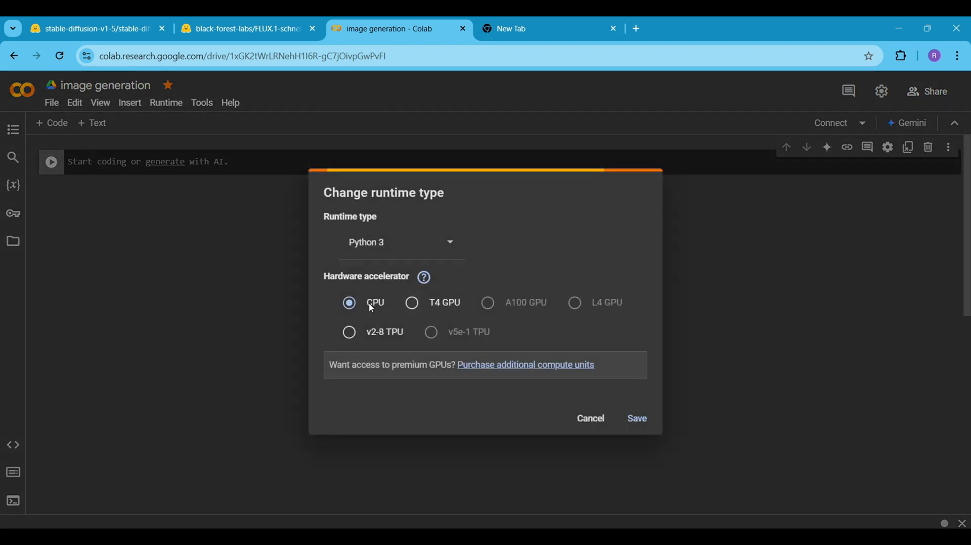
click(411, 303)
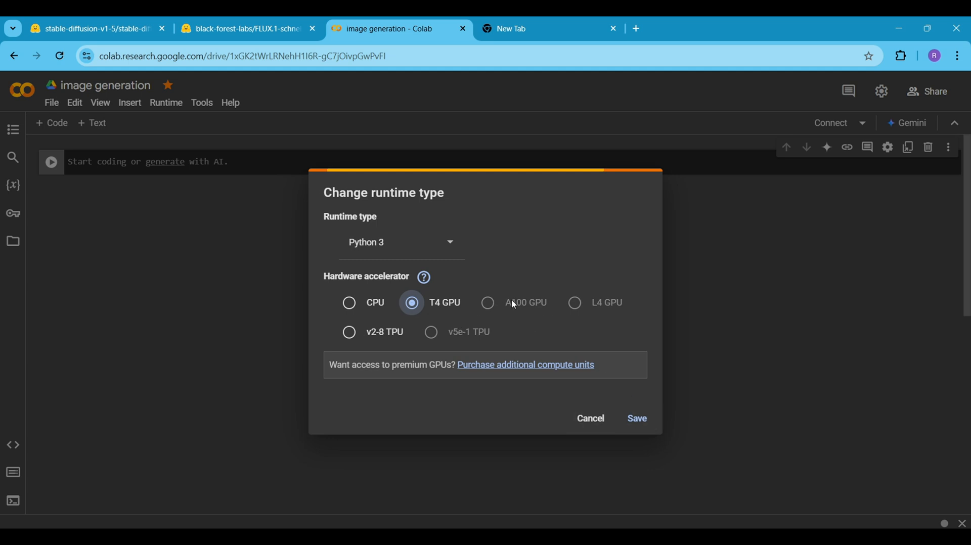
click(636, 418)
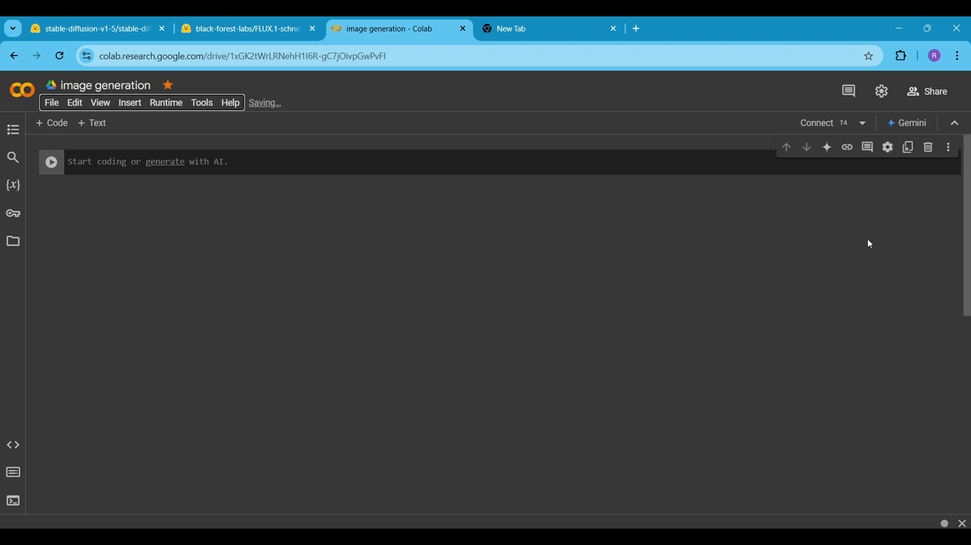
mouse_move(828, 126)
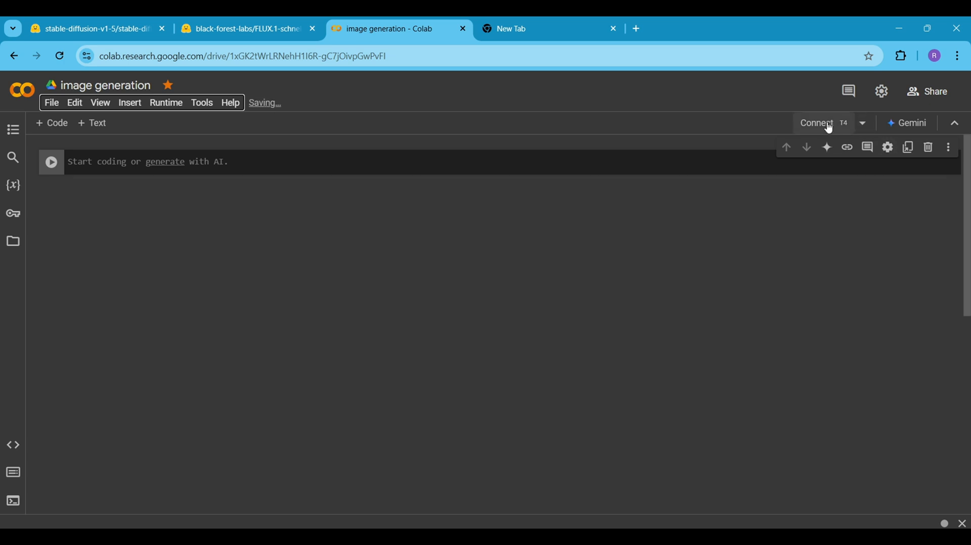
click(817, 123)
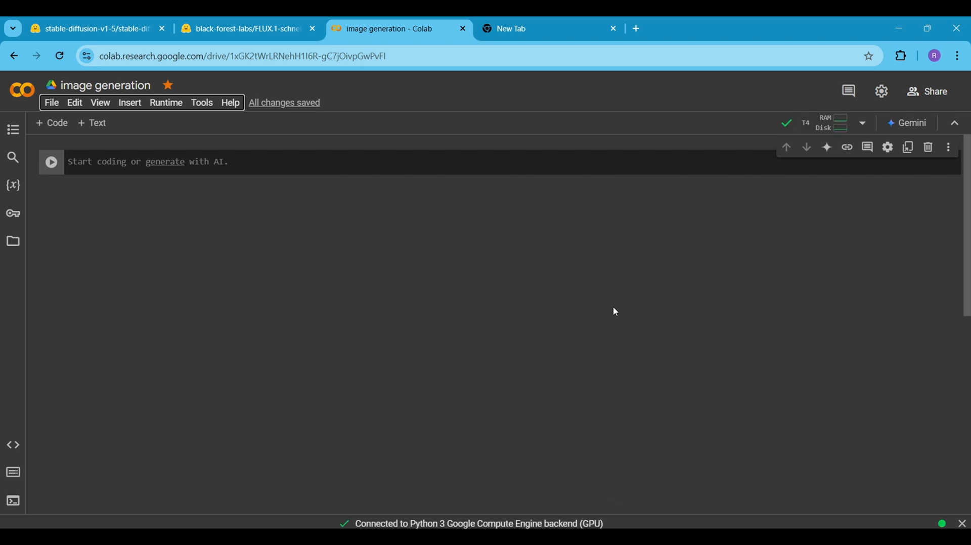
click(838, 122)
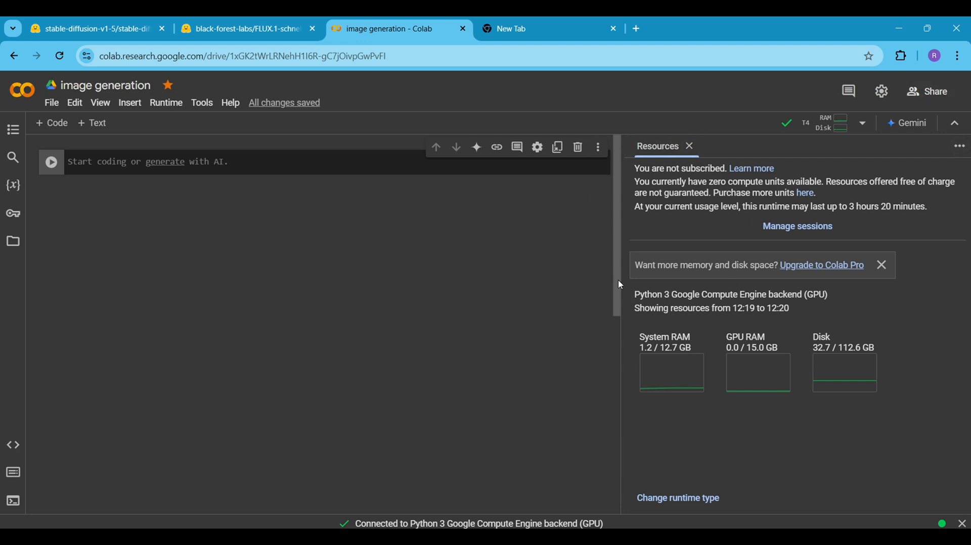
mouse_move(526, 222)
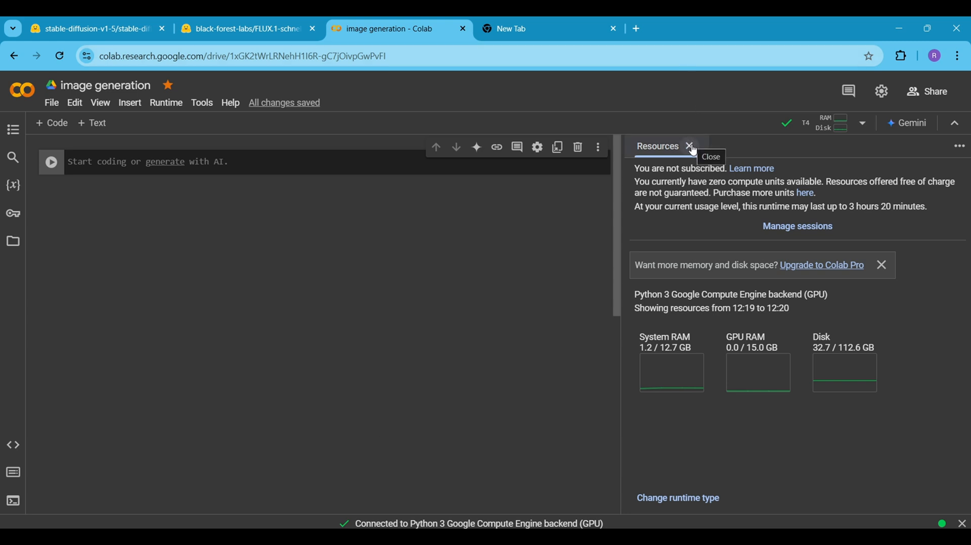
mouse_move(691, 147)
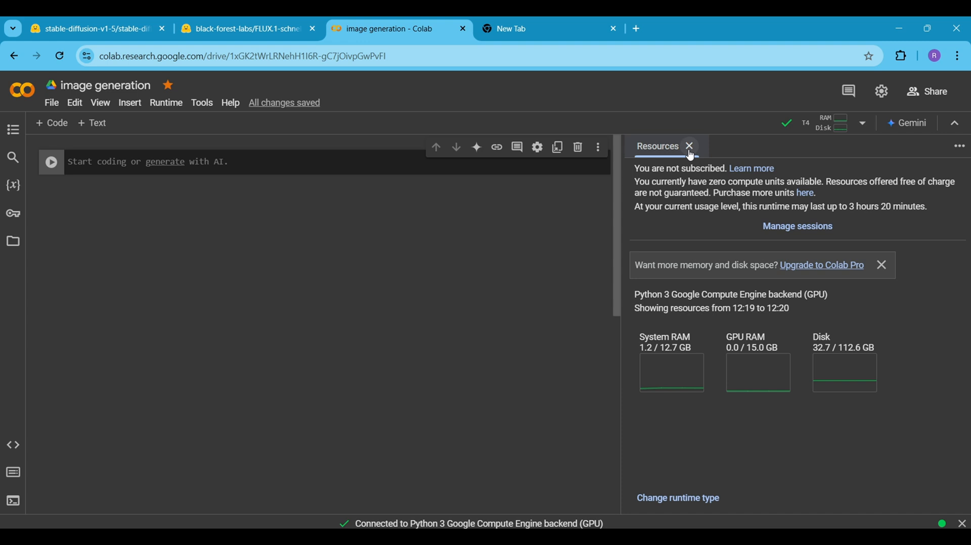
click(689, 146)
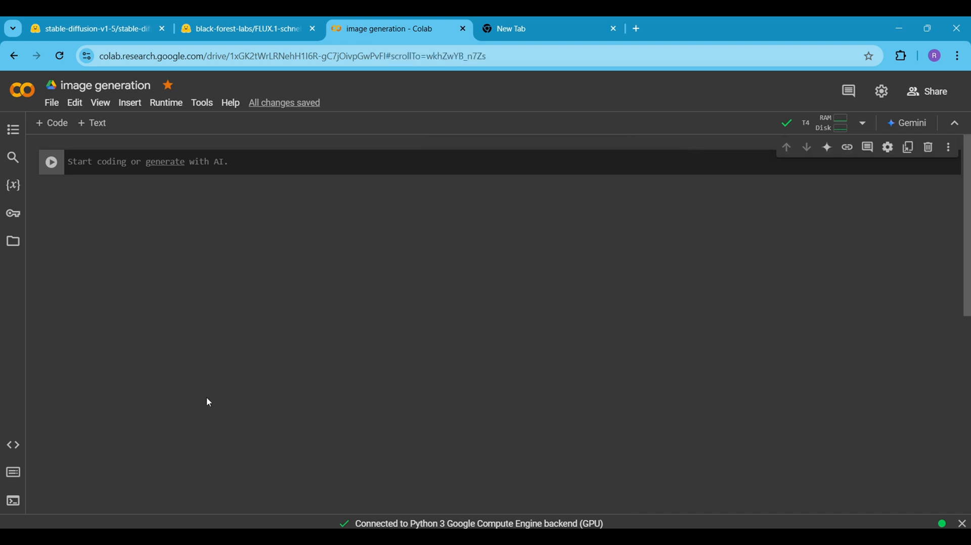
click(237, 28)
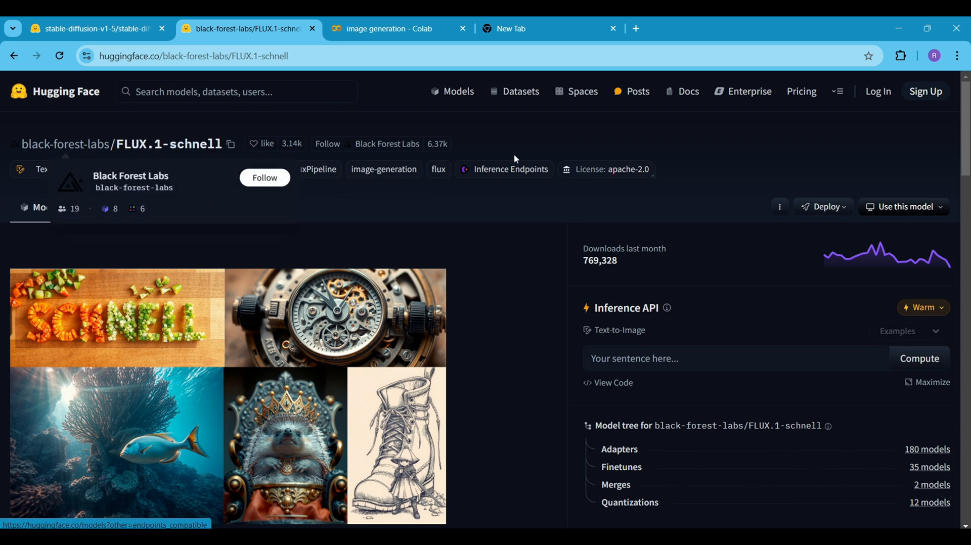
Skim the FLUX.1-schnell page, then view the stable-diffusion-v1-5 model card
scroll(down, 3)
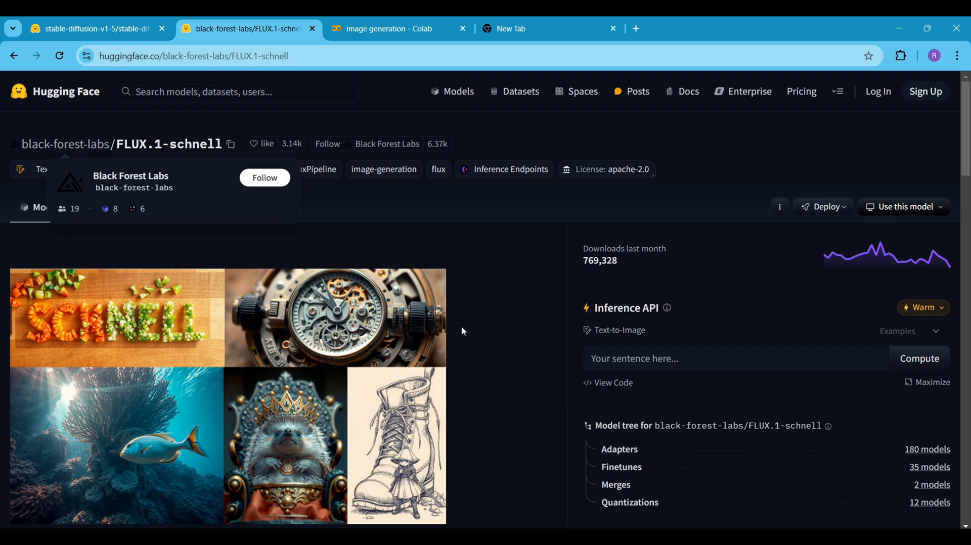
scroll(down, 3)
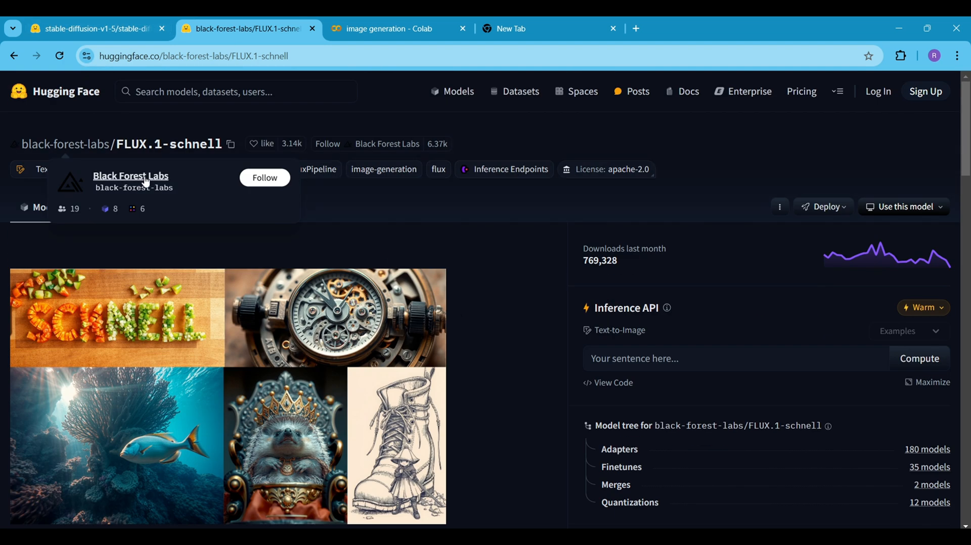
click(96, 28)
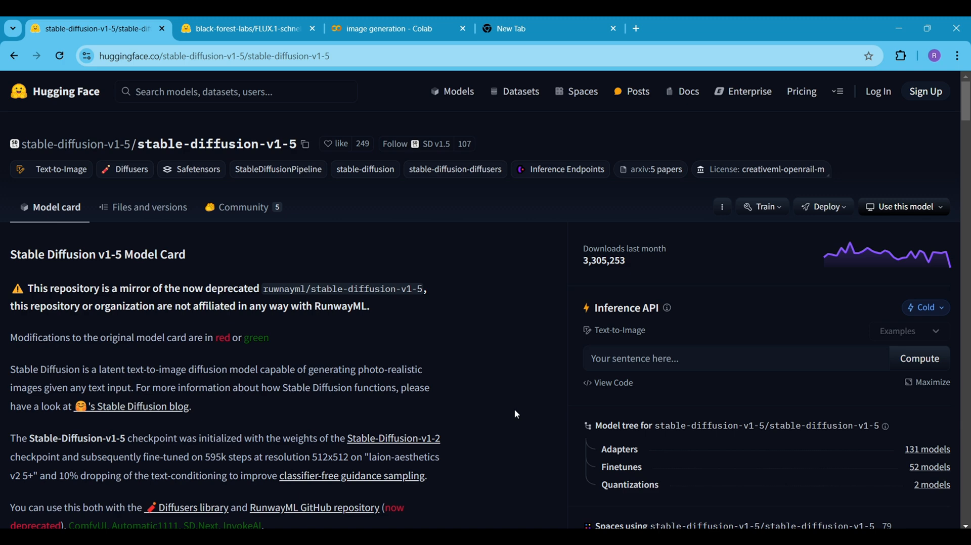
mouse_move(532, 381)
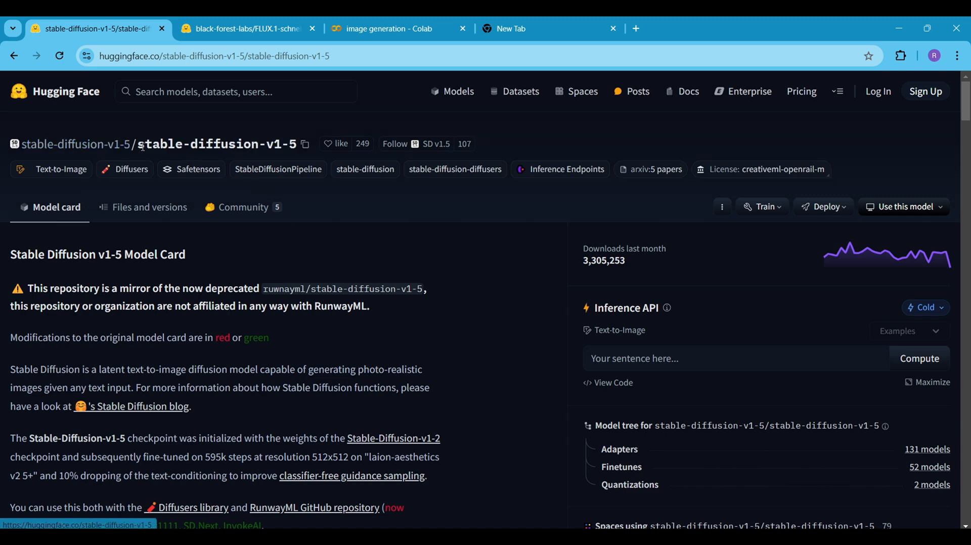
scroll(down, 3)
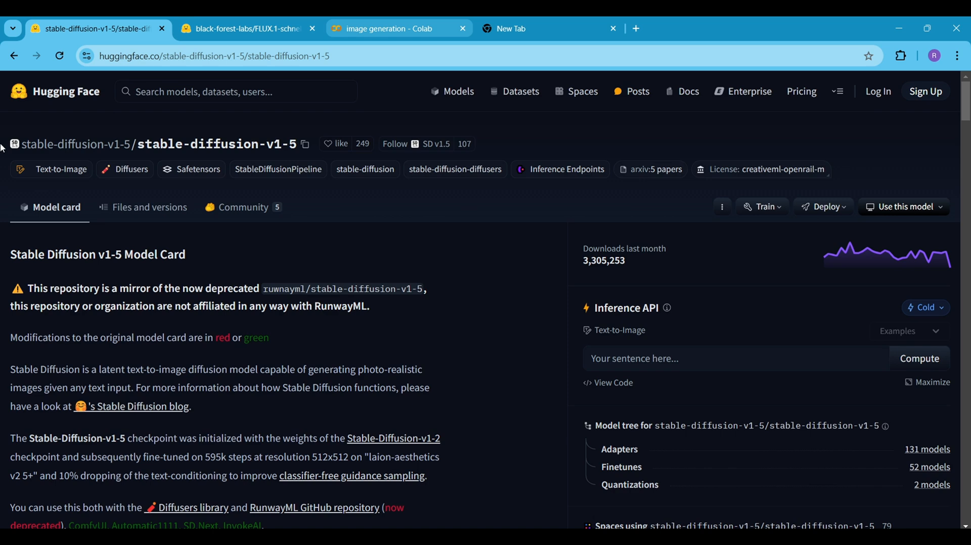
Write the torch import and get_device function checking cuda, mps (Mac M1/M2) and cpu
click(399, 28)
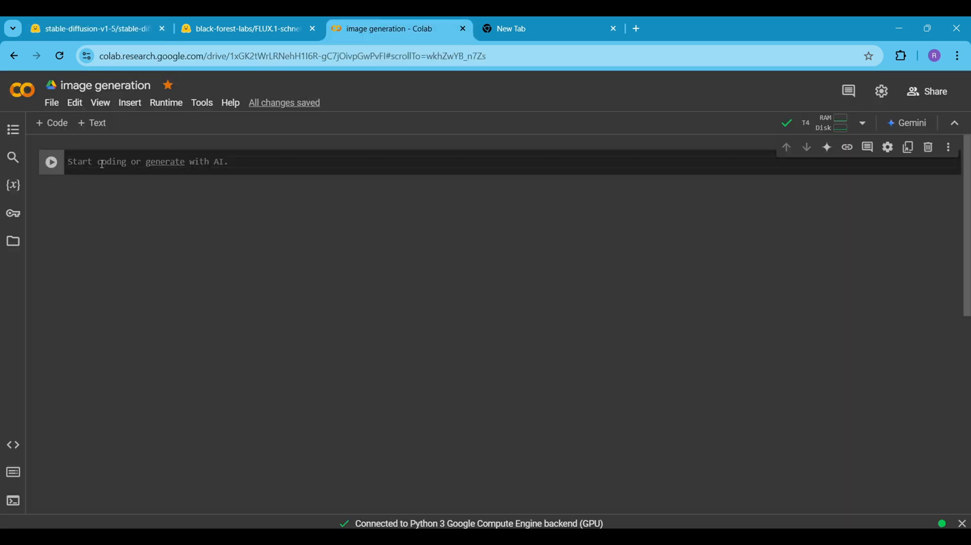
text(import torch)
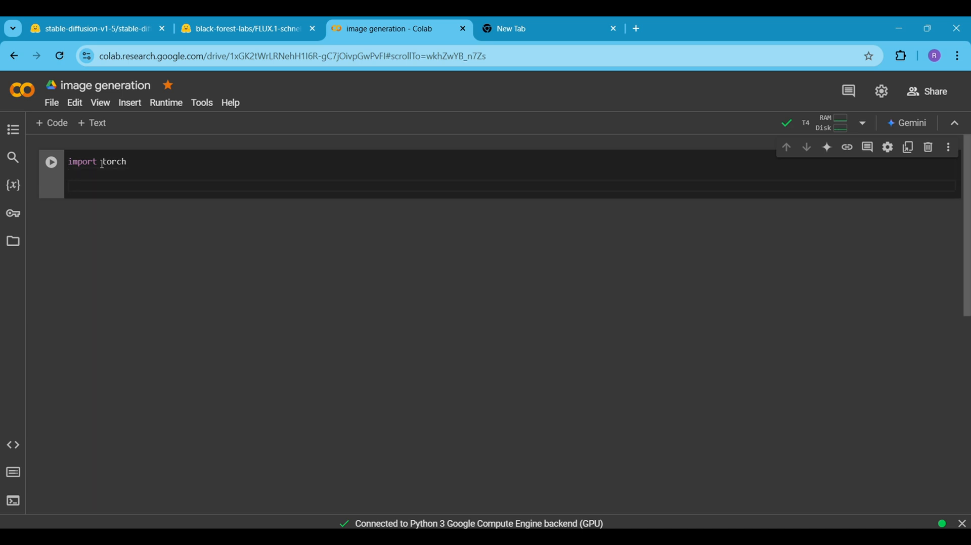
text(def get_device)
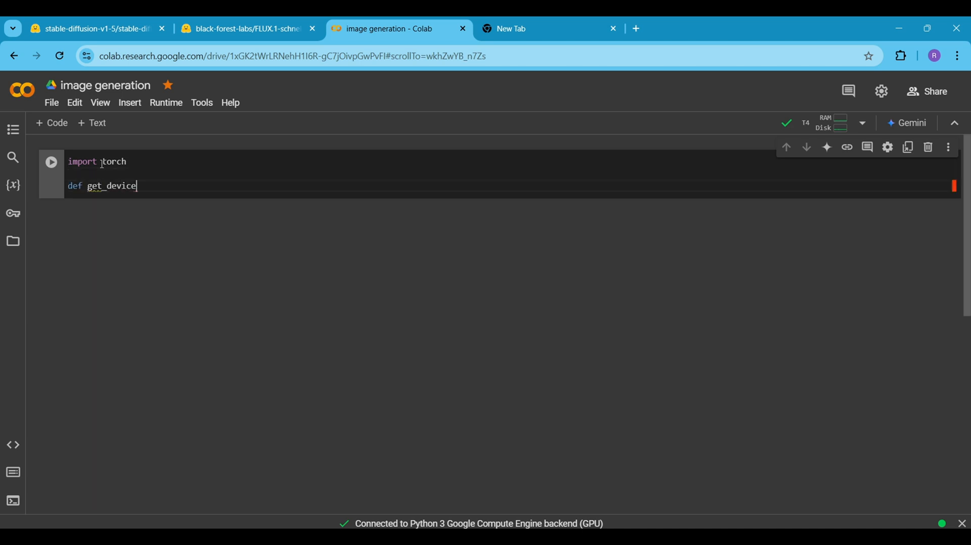
text(():)
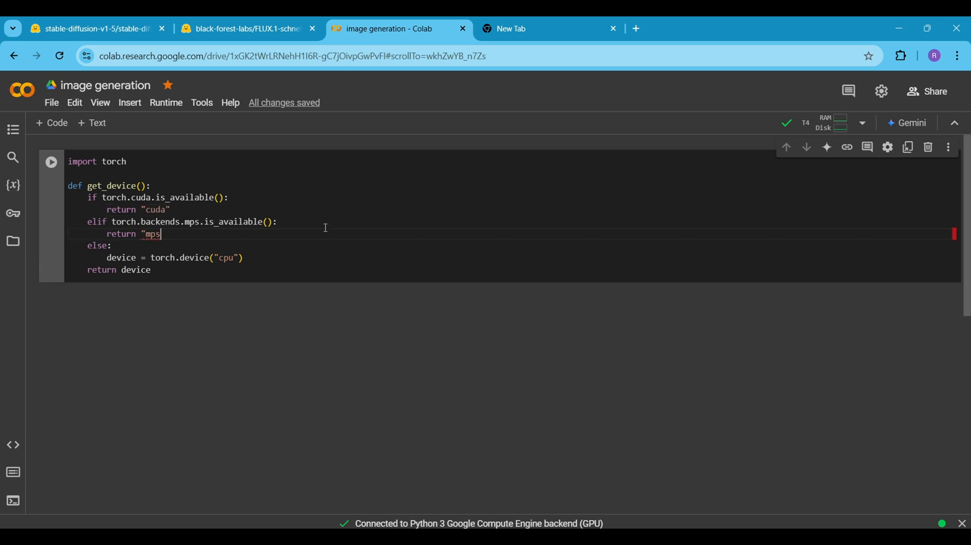
text(#f)
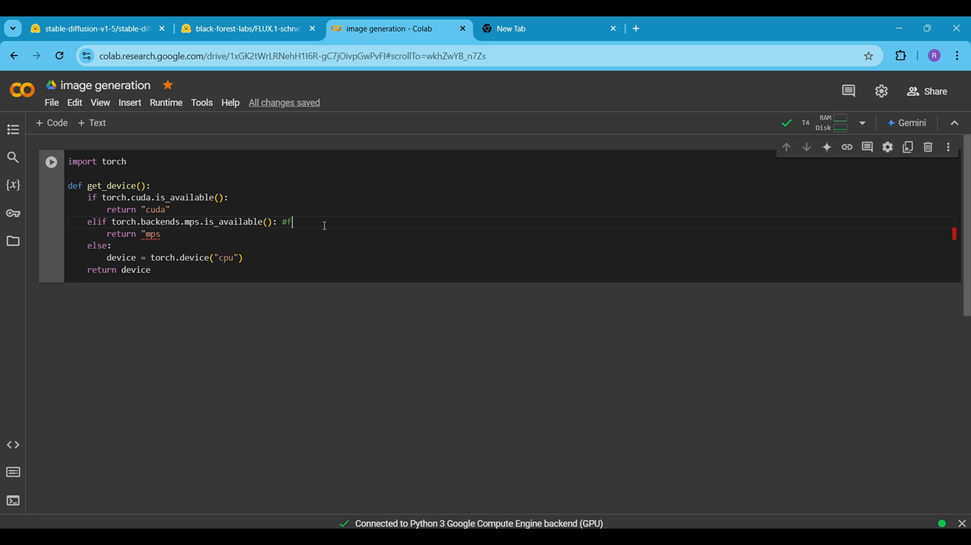
text(or mac with m)
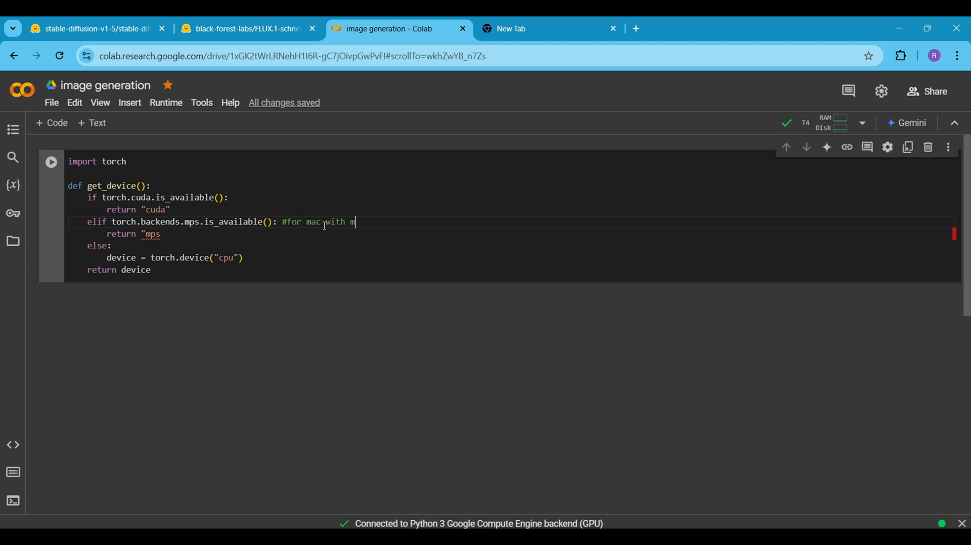
text(1/m)
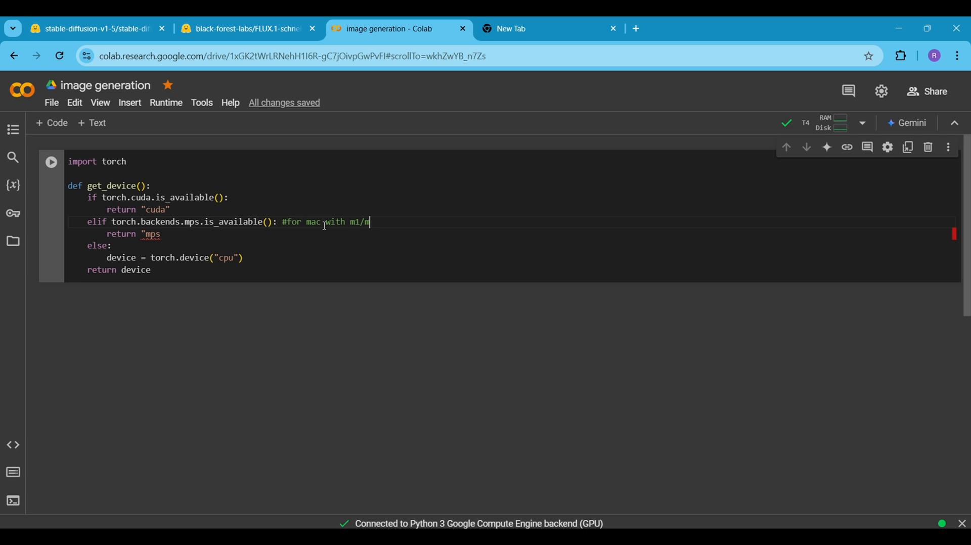
text(2 chips)
click(510, 234)
text(")
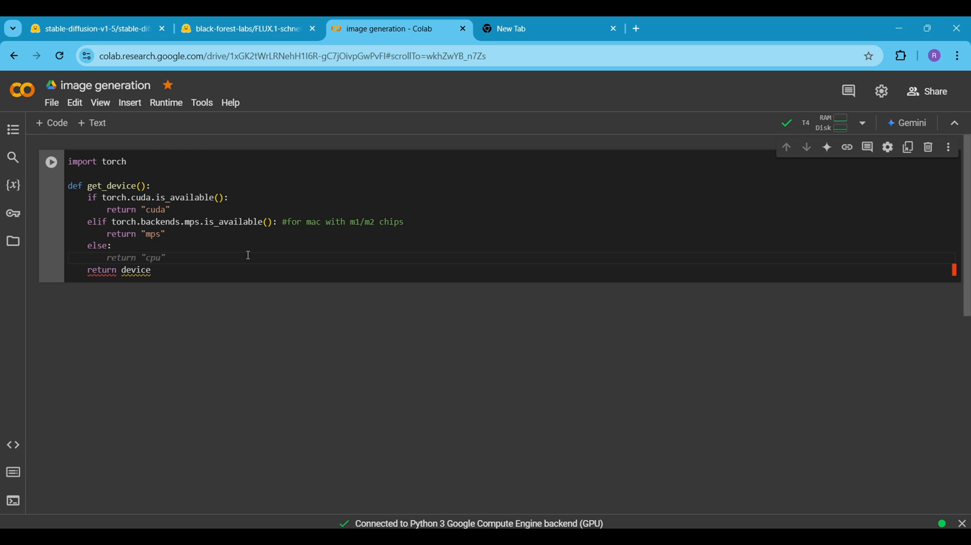
Finish the function with device = get_device() and a print, then run the cell
click(167, 258)
text(print(f"Using device: {device}"))
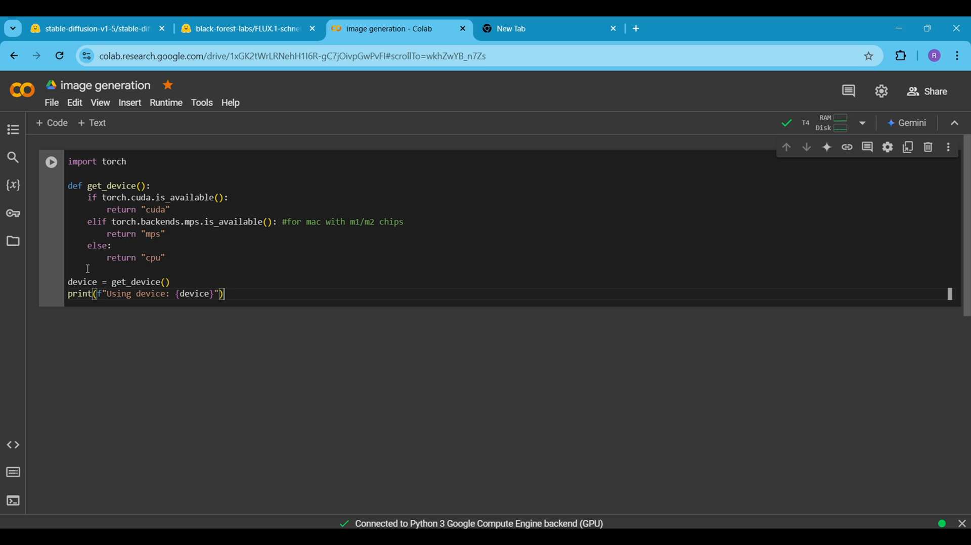
click(50, 162)
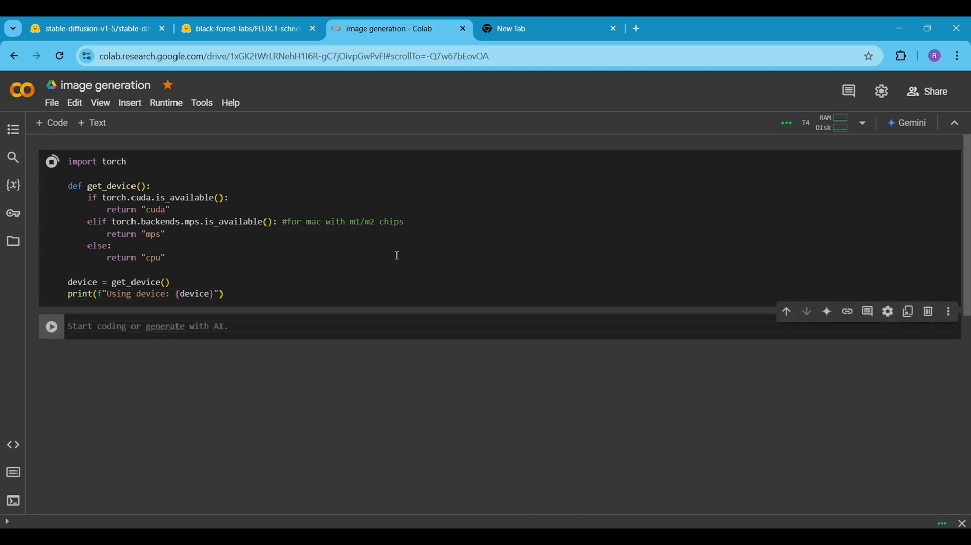
Add a cell loading a StableDiffusionPipeline from model_id in float16 and moving it to device
click(51, 161)
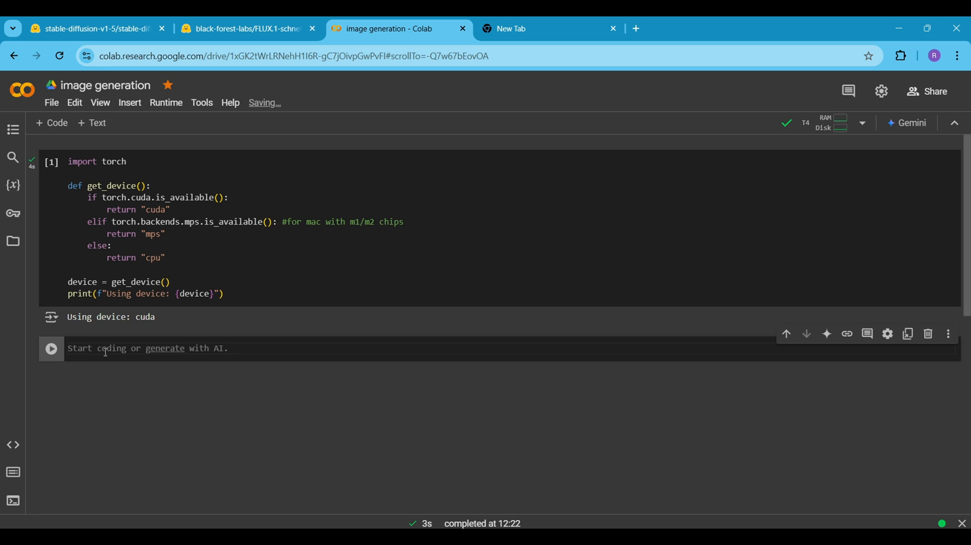
text(from diffusers import)
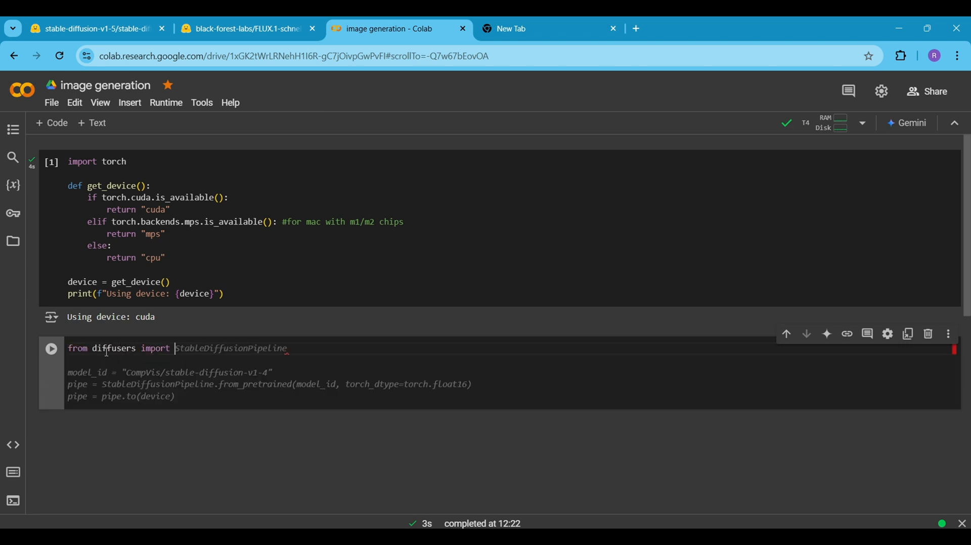
text(StableDiffusionPipeline)
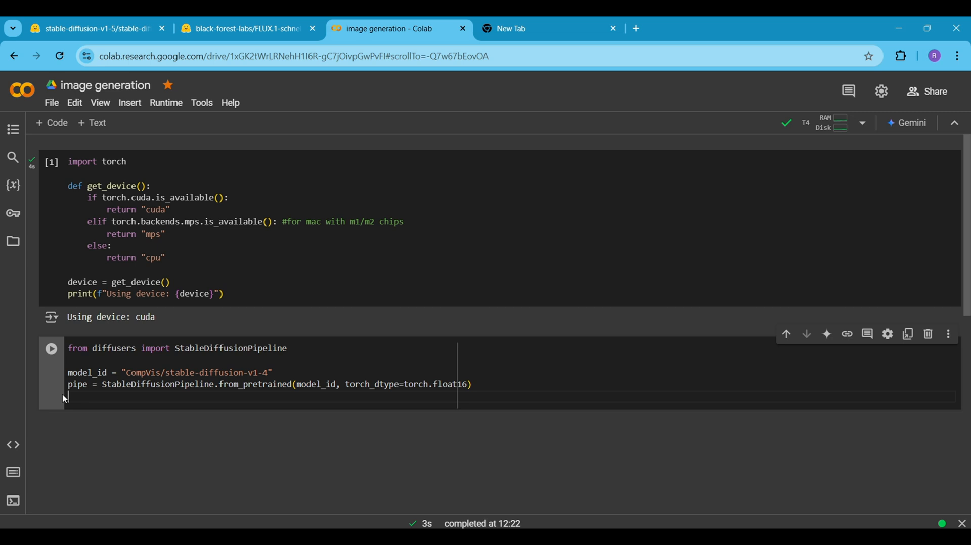
text(.to)
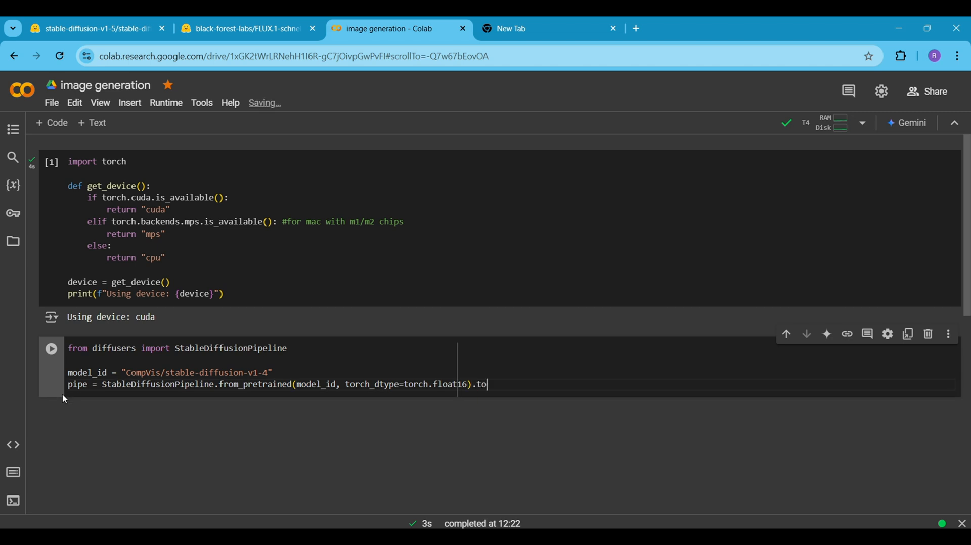
text((device))
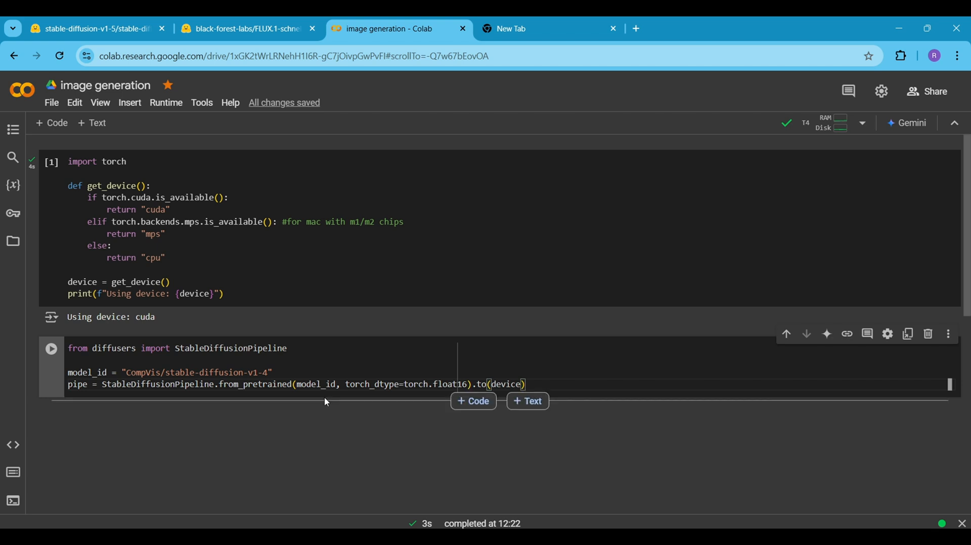
click(91, 29)
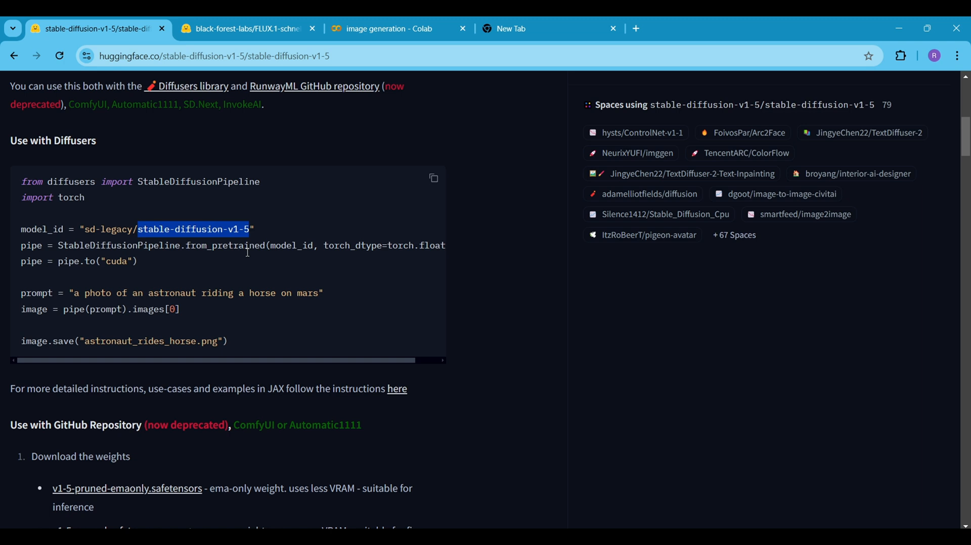
mouse_move(81, 229)
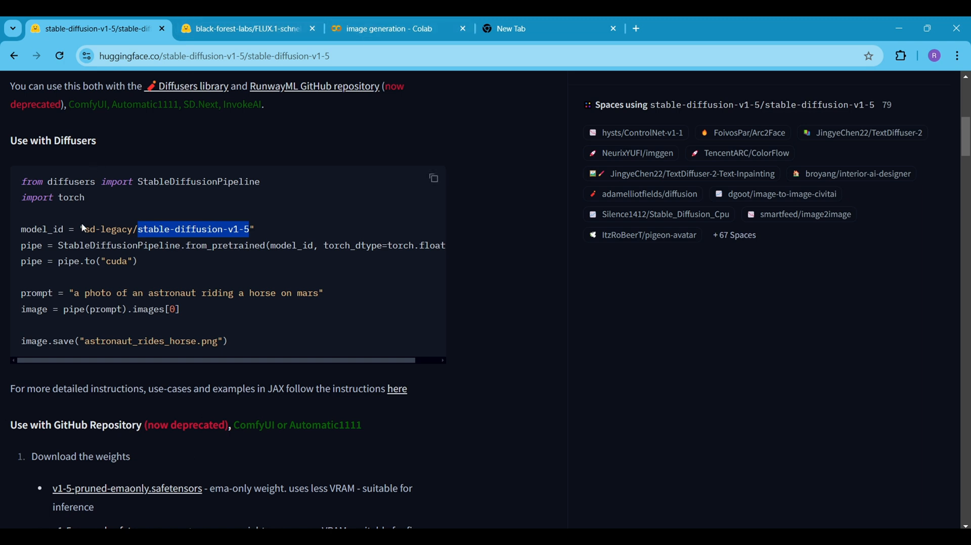
Copy the sd-legacy/stable-diffusion-v1-5 model id from the Diffusers snippet
click(390, 29)
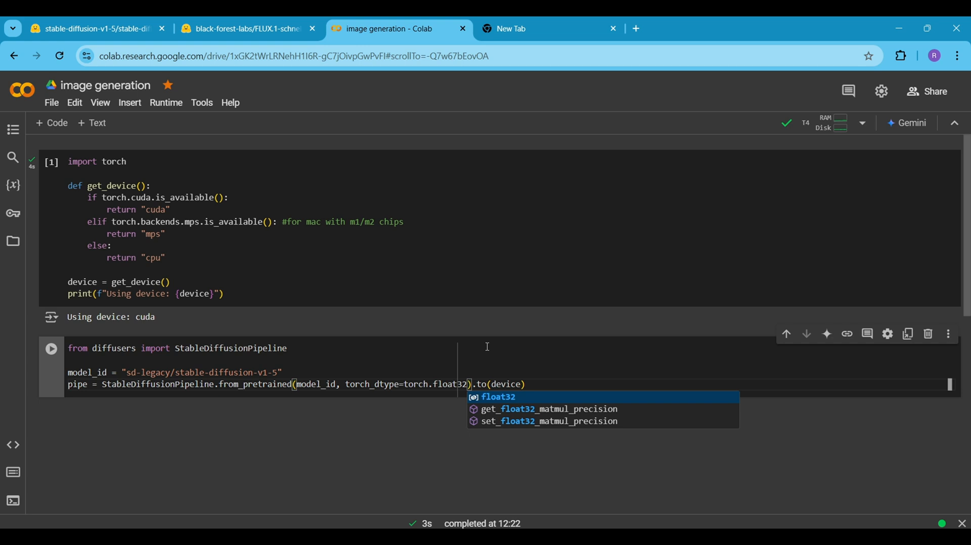
Add variant='fp16' to the pipeline call and run the cell to download the model
text(, variant='fp16)
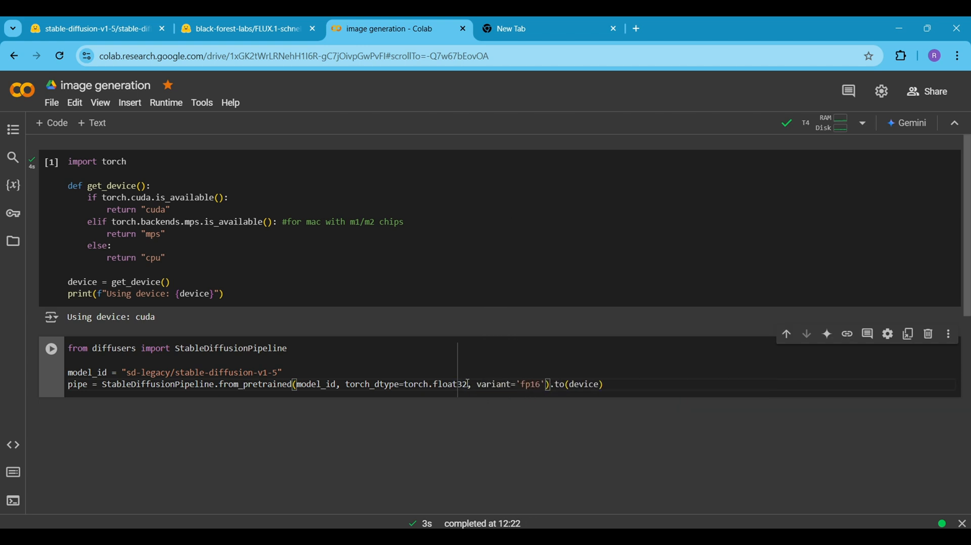
click(51, 348)
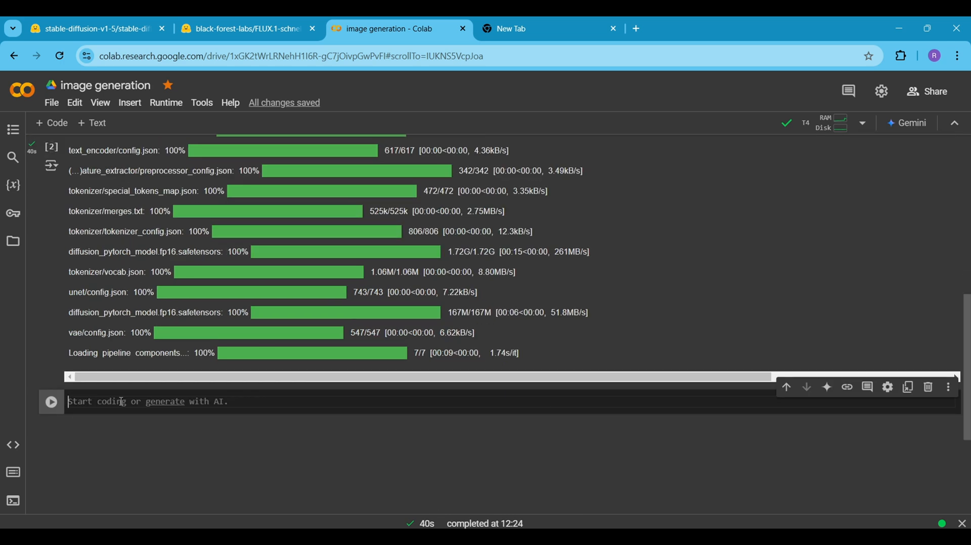
Generate pipe(prompt).images[0] for 'a photograph of an astronaut riding a horse' and close the Resources panel
text(prompt="a photograp)
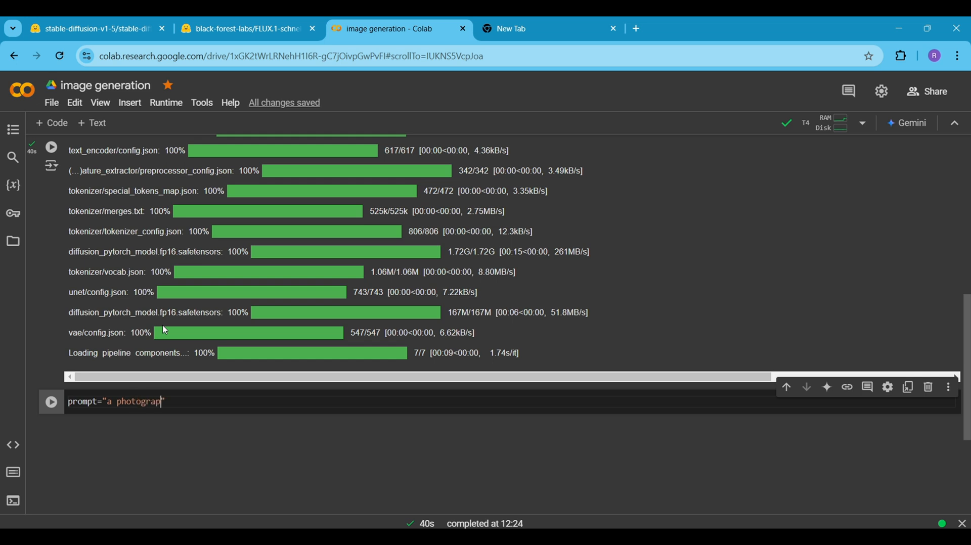
text(of an astronaut riding a horse)
text(pipe(prompt)
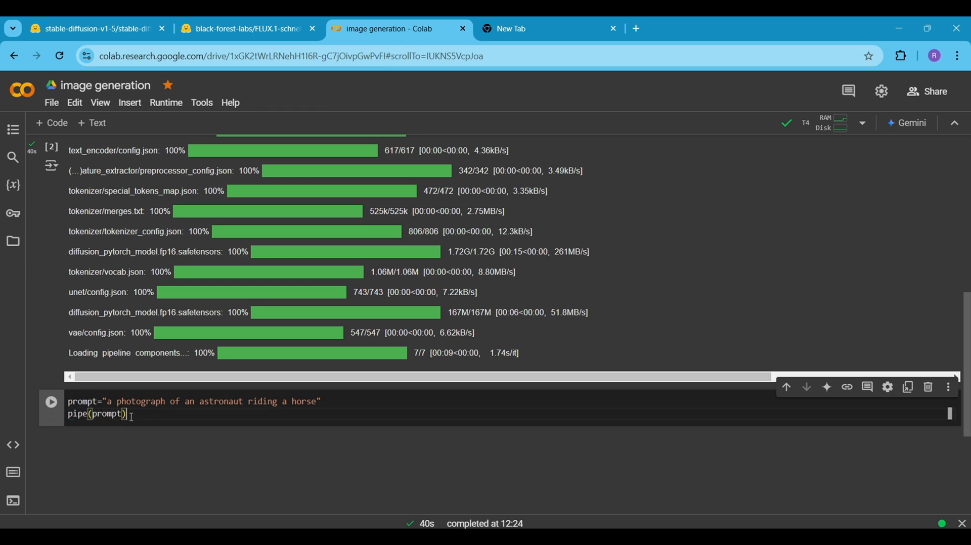
text(.images)
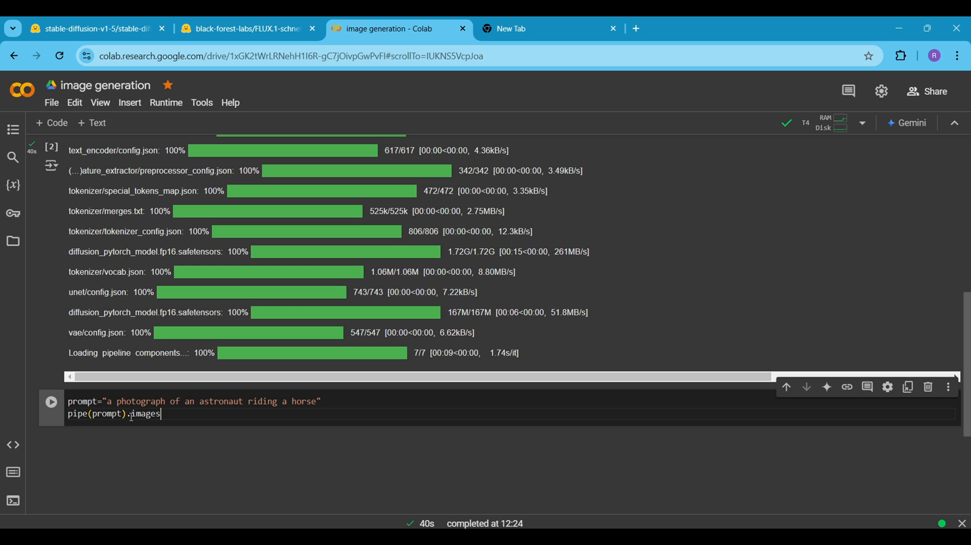
text([0])
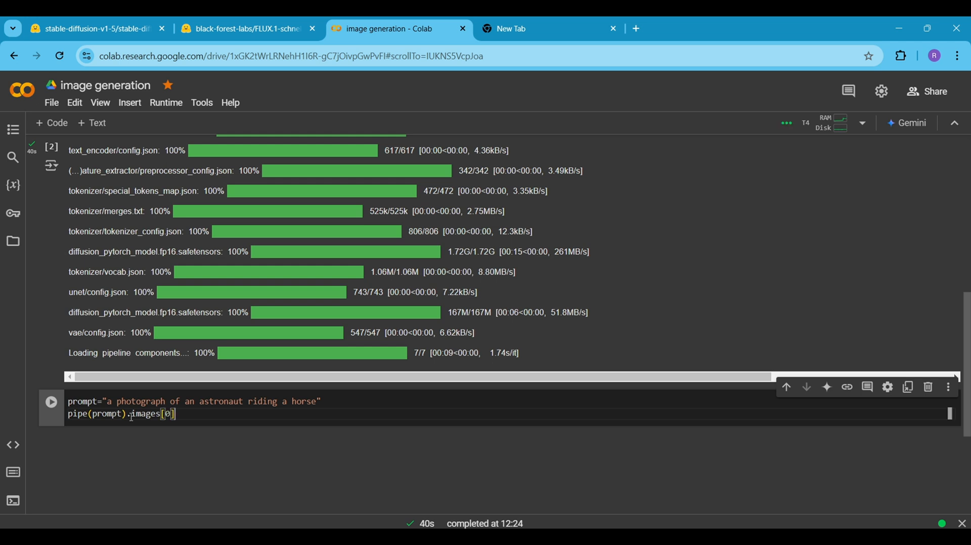
scroll(down, 3)
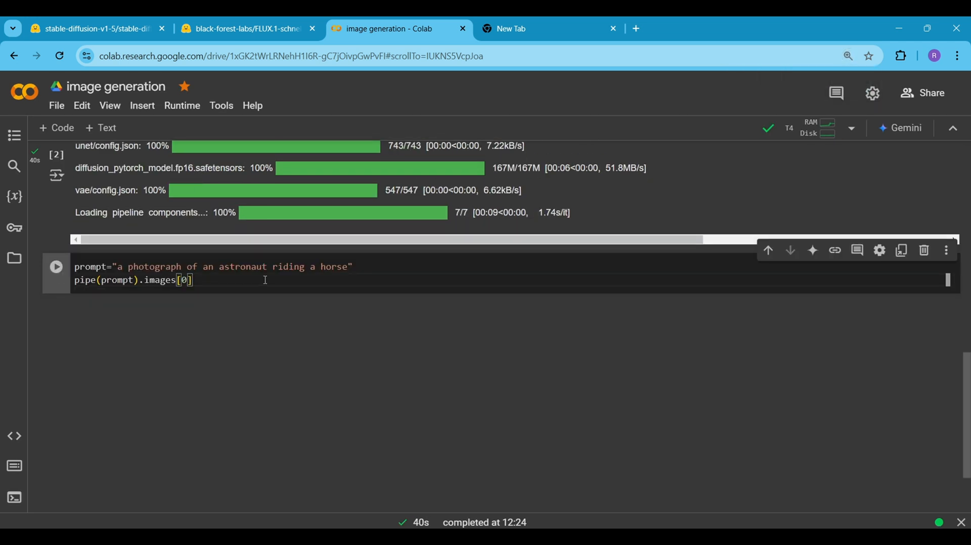
click(55, 266)
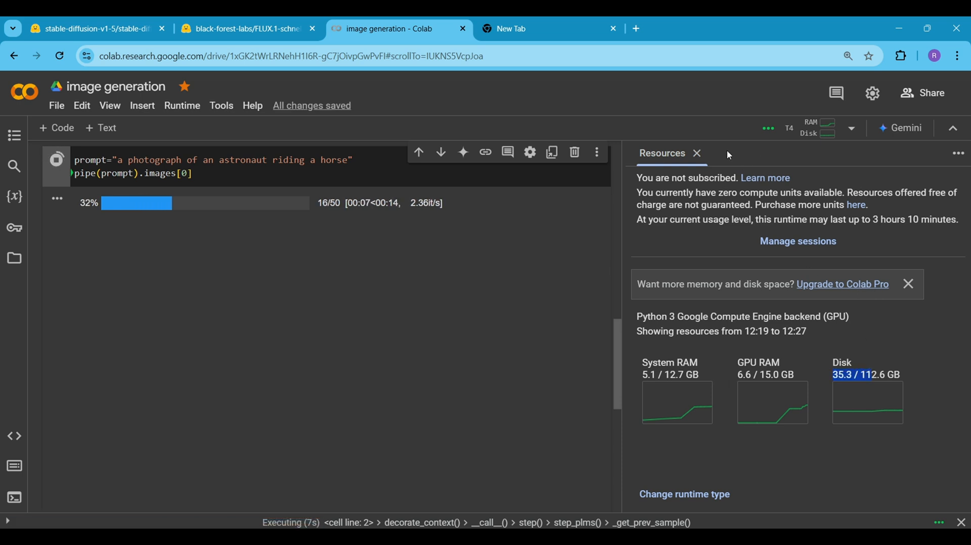
click(697, 153)
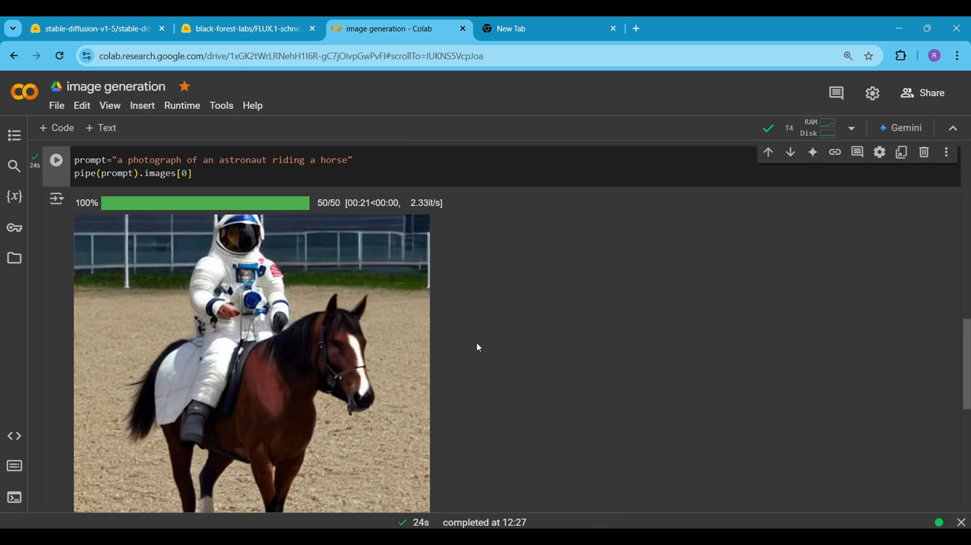
scroll(down, 3)
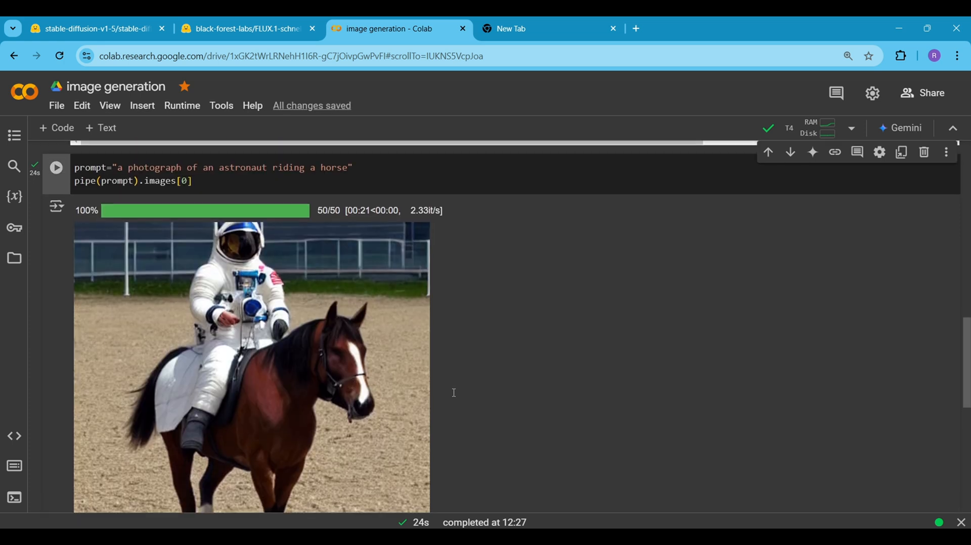
scroll(down, 3)
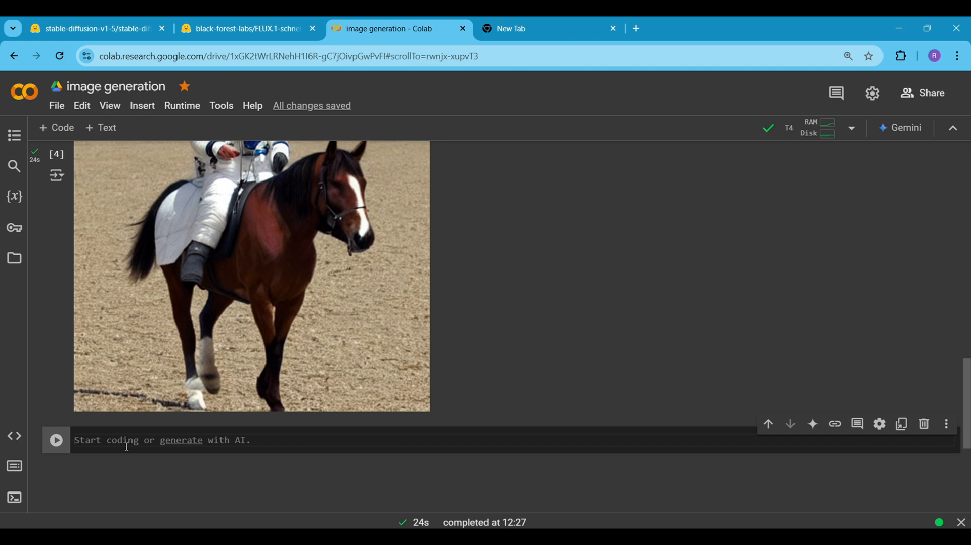
Add torch.manual_seed(0) in a new cell and run it
text(torch.manual_seed(0)
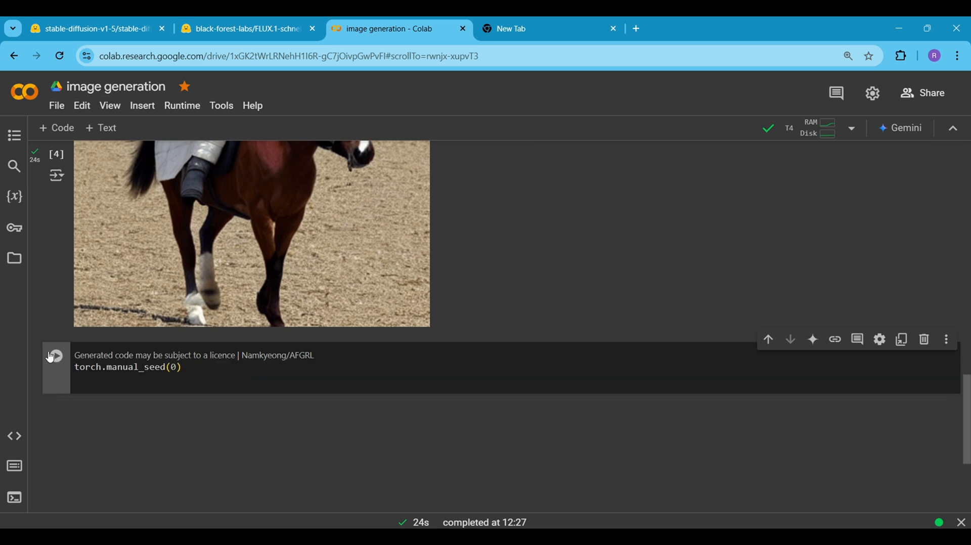
click(55, 356)
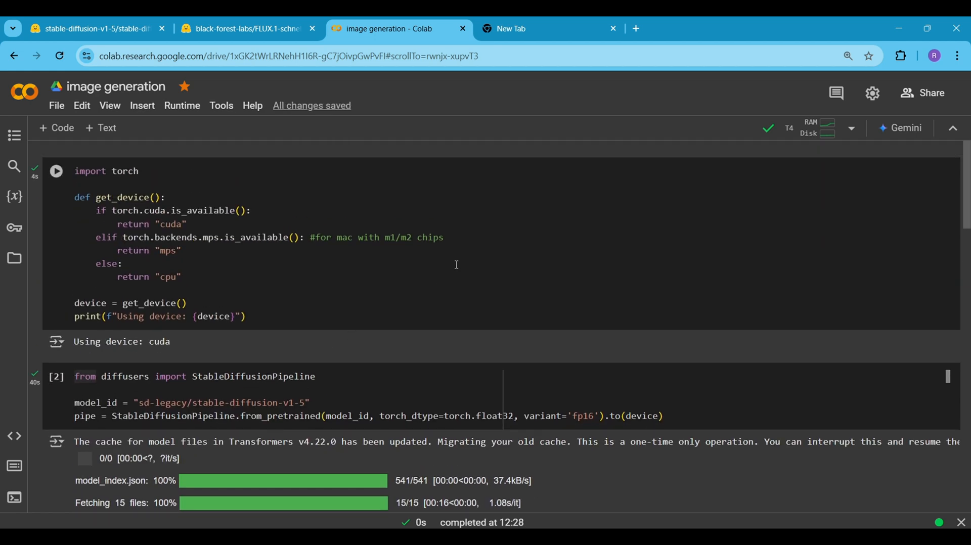
mouse_move(445, 348)
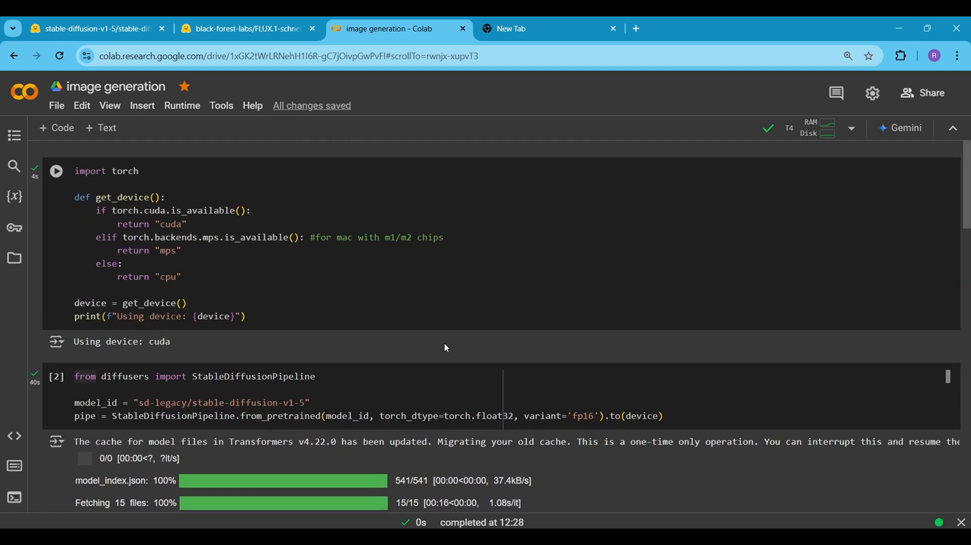